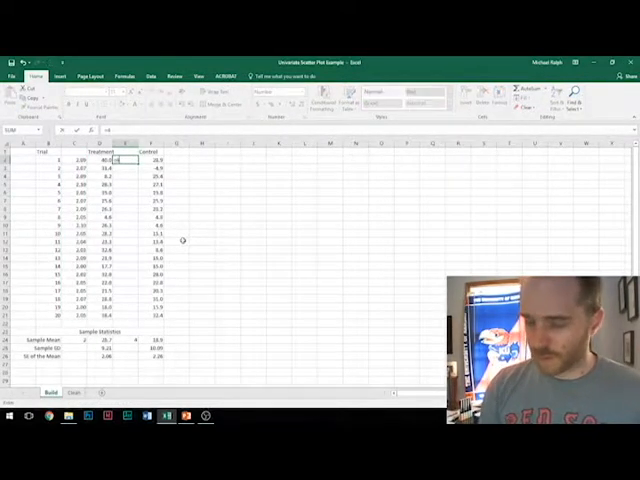
Step: Enter the random-score and jitter formulas for the Treatment and Control trials
type("=RAND(), 25, 10)")
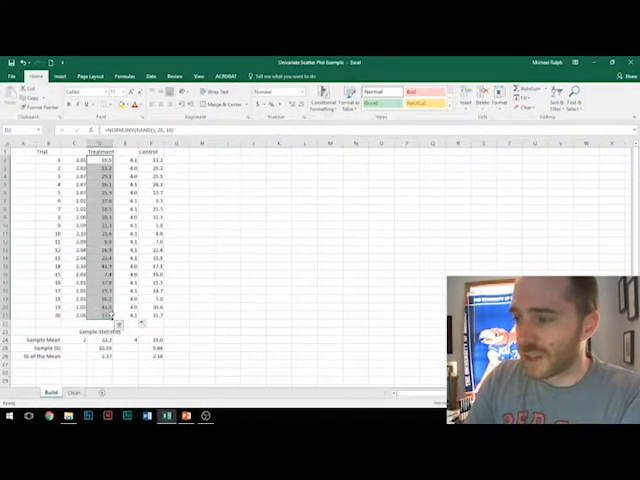
Step: Insert a scatter chart of the Treatment scores and bring up its Select Data dialog
left_click(60, 75)
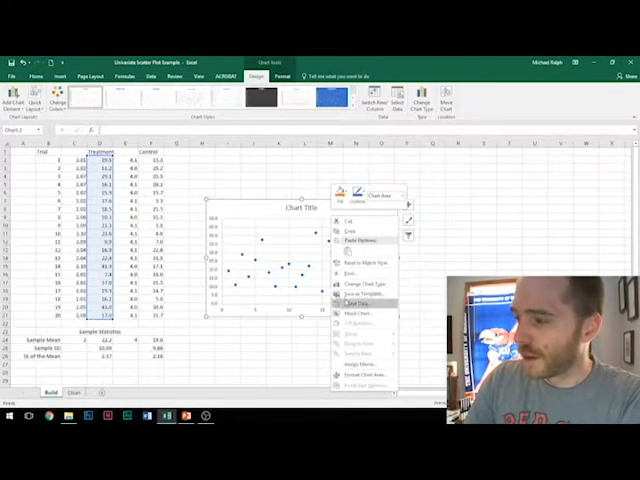
left_click(357, 294)
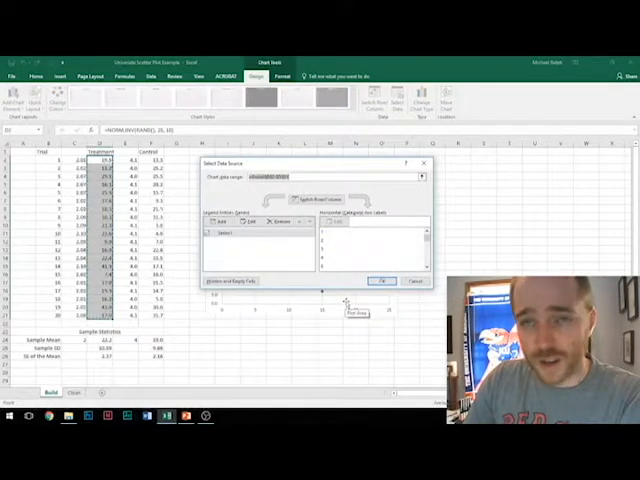
Step: Set series Treatment (C2:C21, D2:D21) and add series Control (E2:E21, F2:F21)
left_click(245, 222)
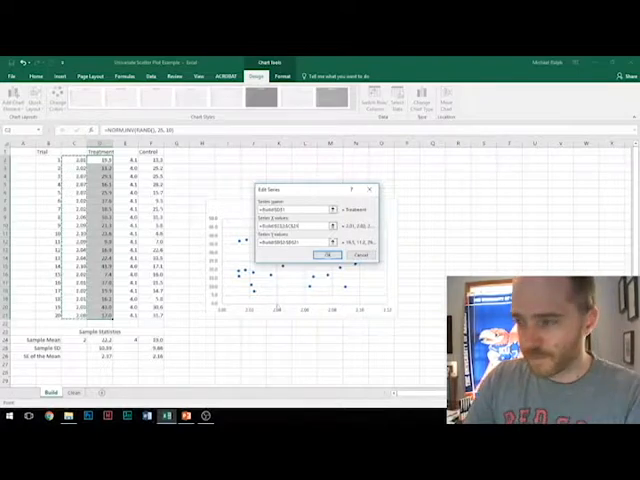
left_click(328, 254)
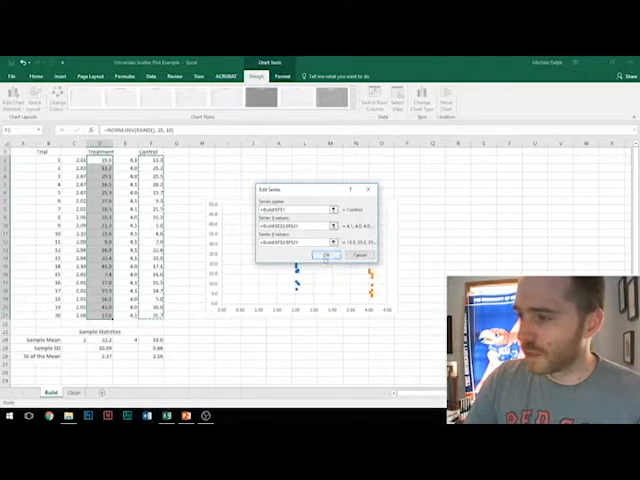
left_click(328, 256)
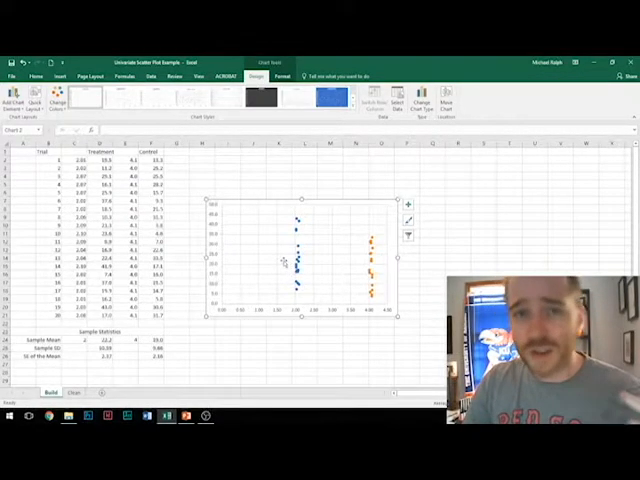
mouse_move(295, 268)
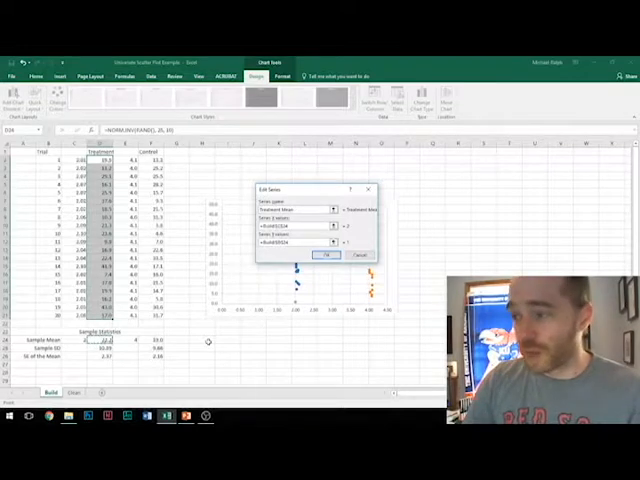
Step: Add a Treatment Mean series with X value C24 and Y value D24
left_click(326, 255)
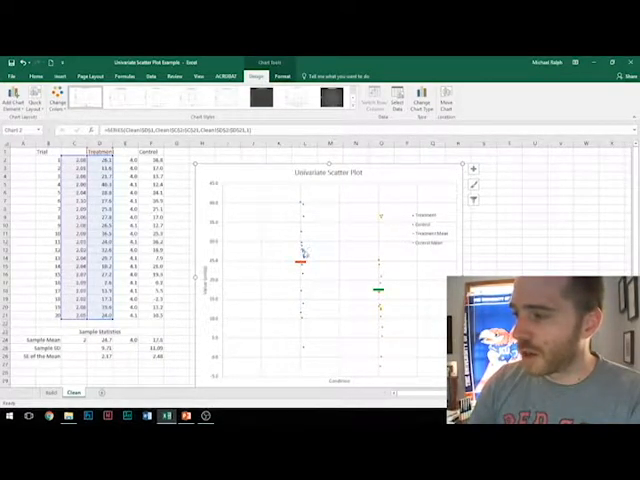
Step: Open the Format Data Point pane for a Treatment series point
right_click(300, 263)
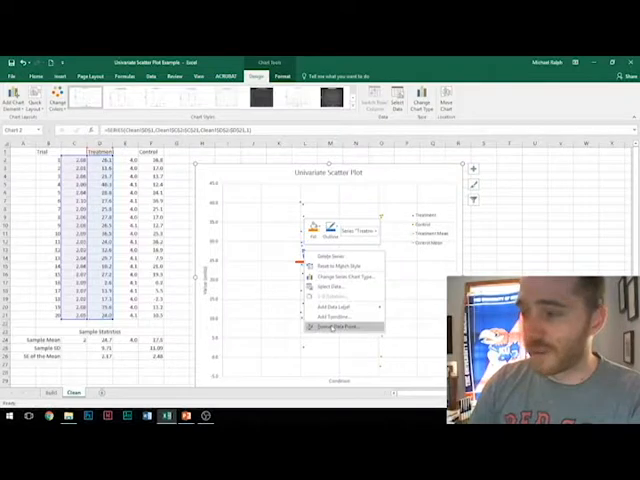
left_click(345, 326)
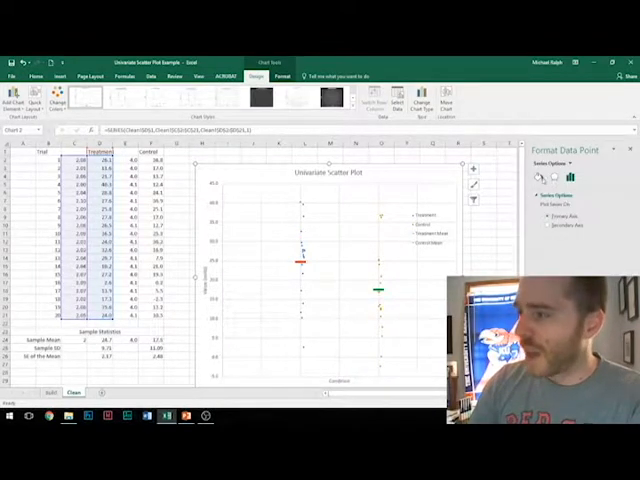